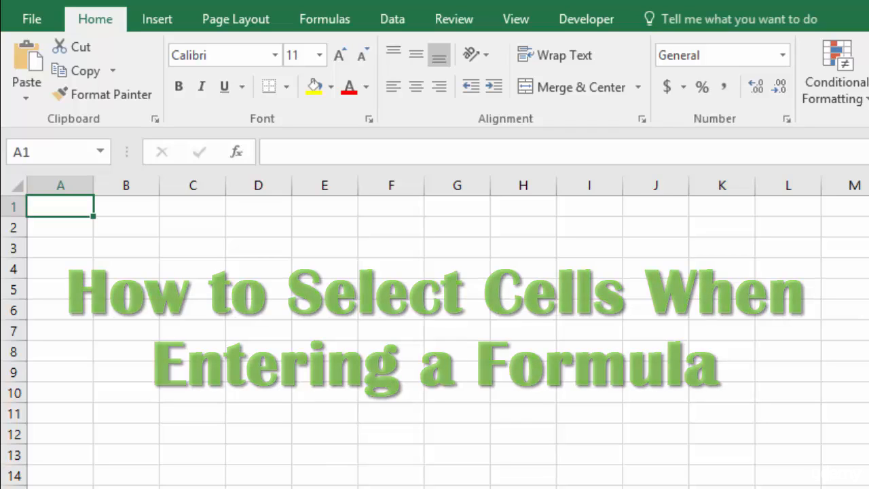
Practice selecting cells from A1 with Shift+arrow keys, clicks, and a drag down to A7
click(258, 206)
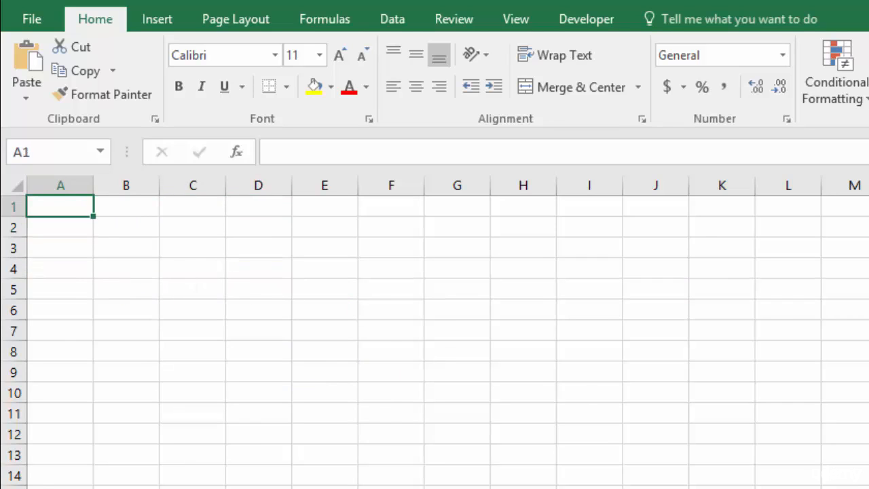
key(shift+right)
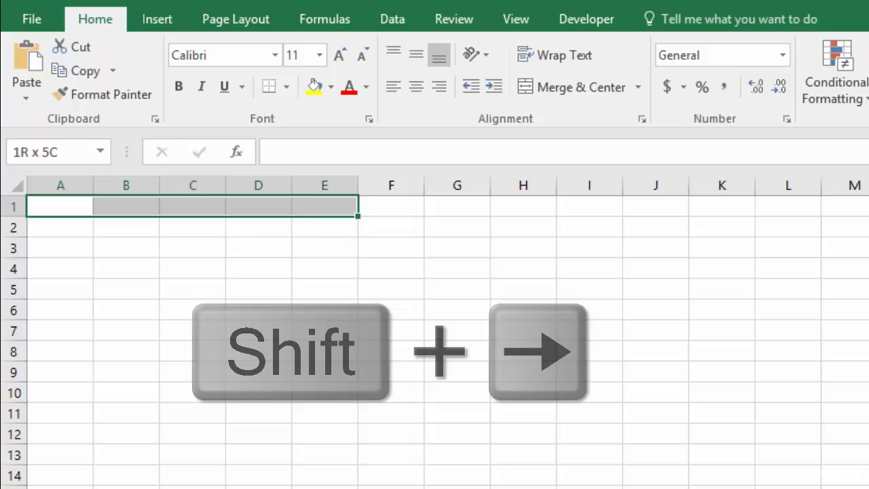
key(shift+down)
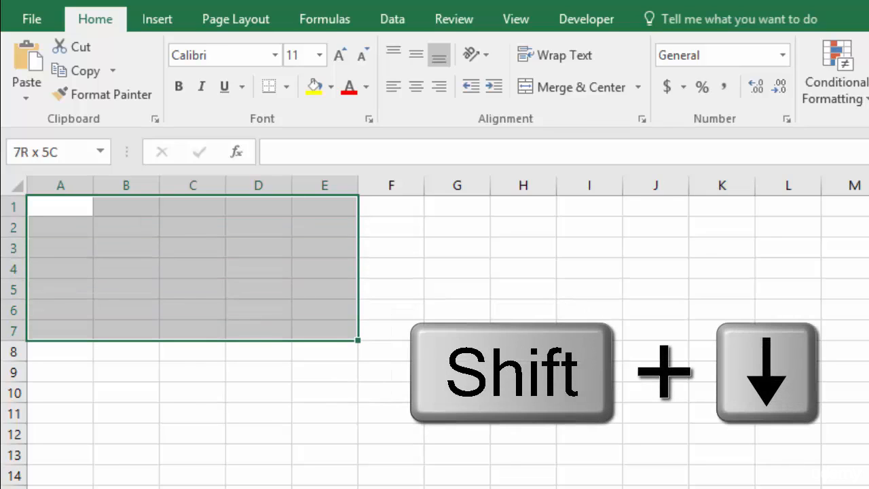
key(shift+up)
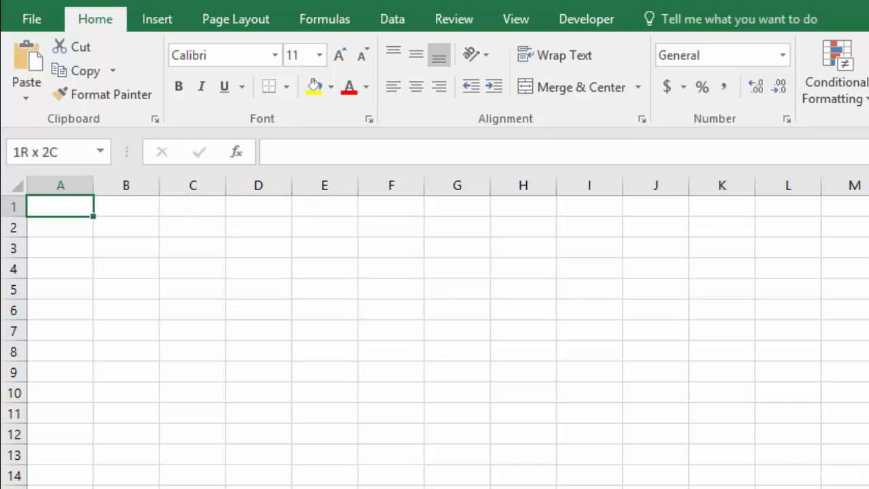
click(61, 206)
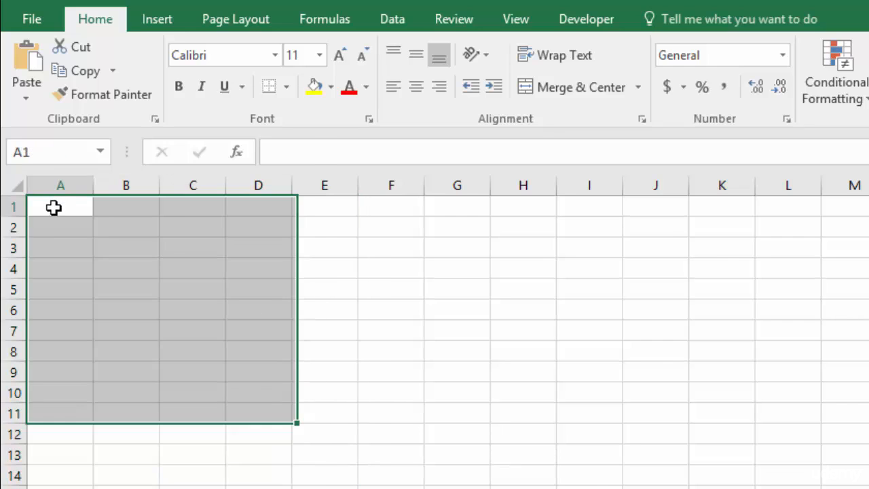
click(60, 207)
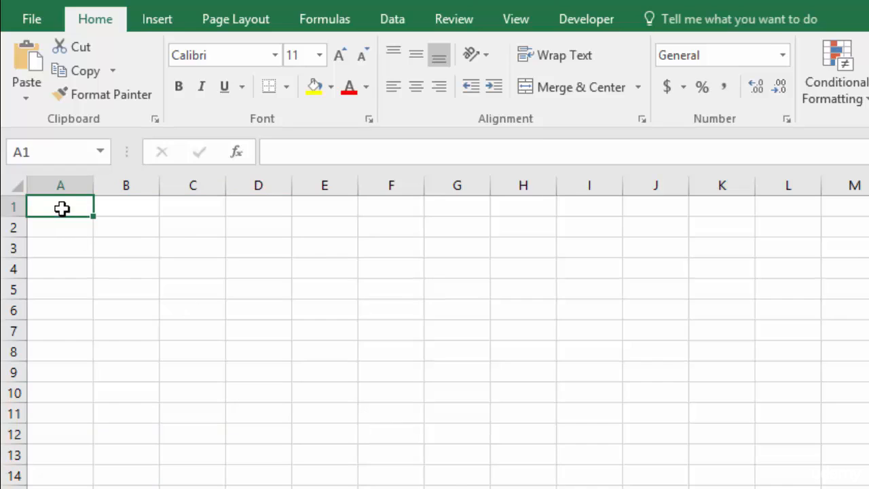
drag(61, 207, 76, 331)
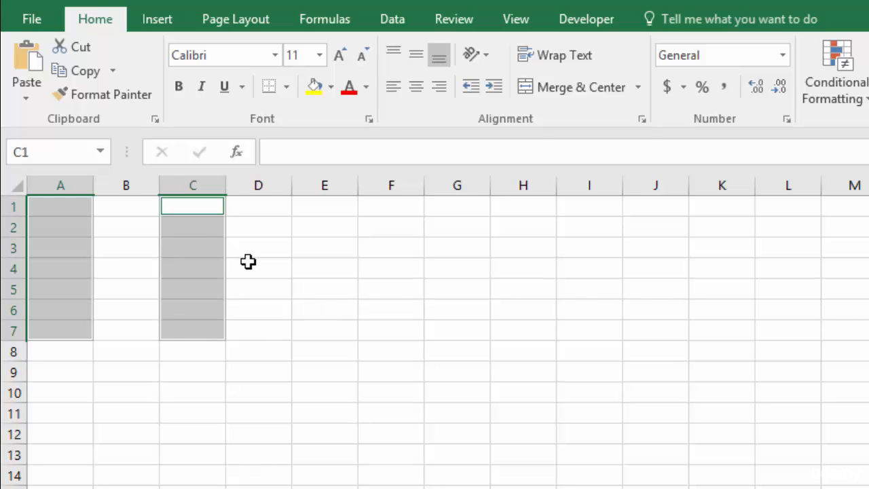
mouse_move(63, 211)
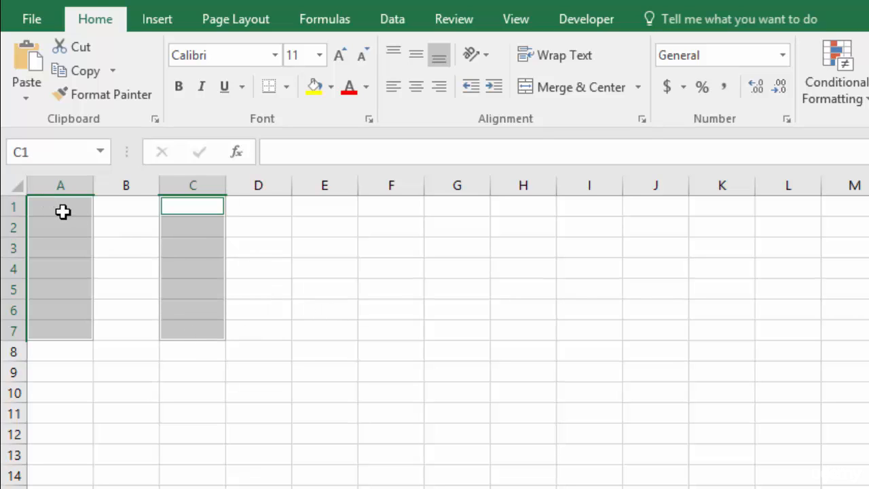
click(60, 207)
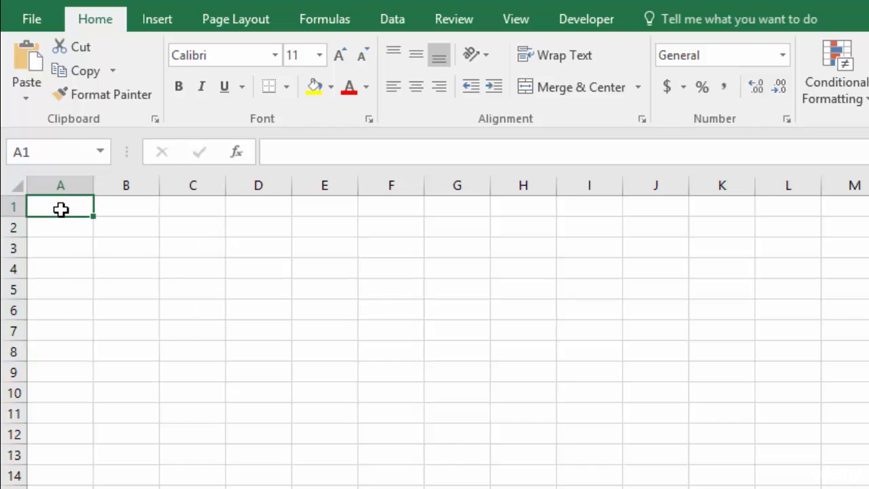
mouse_move(74, 227)
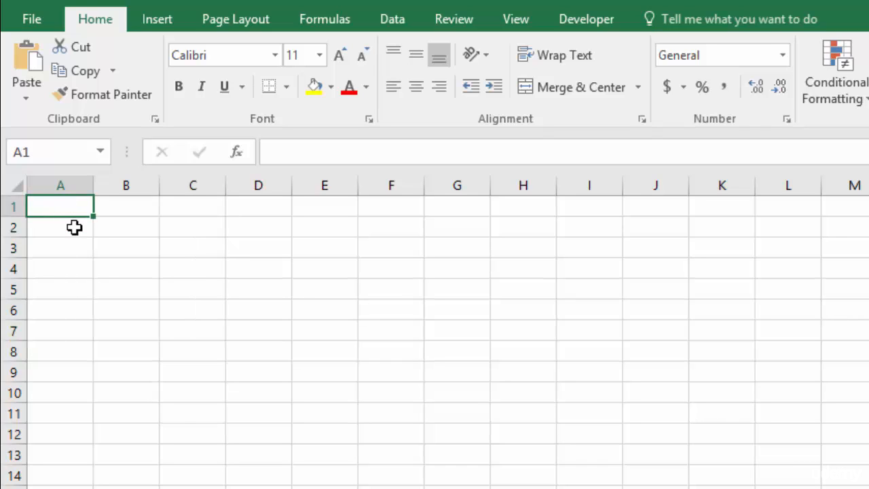
mouse_move(117, 387)
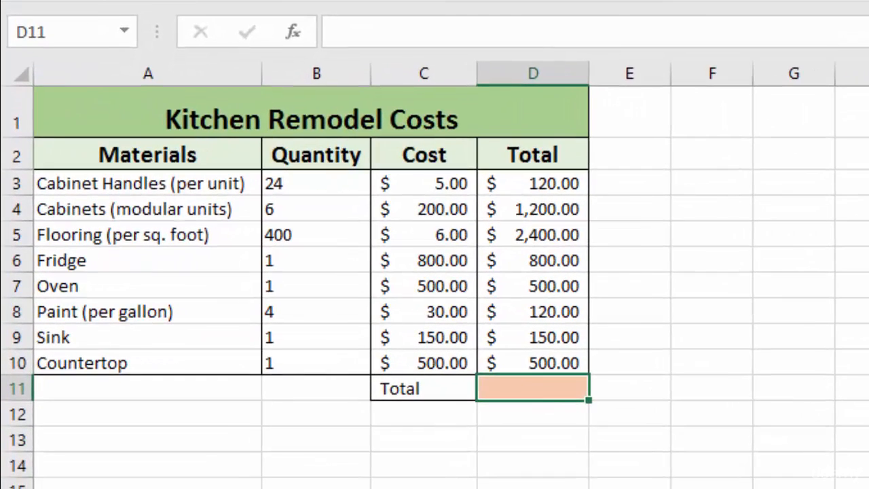
mouse_move(543, 390)
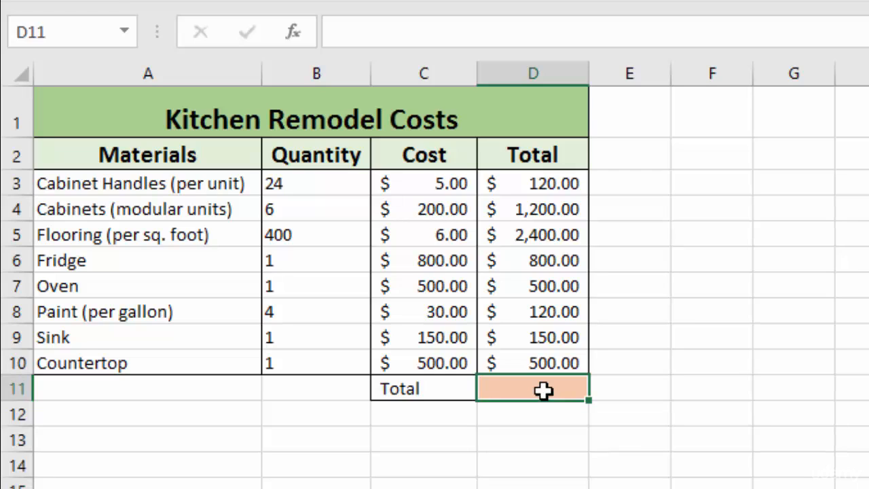
Enter =SUM(D3:D10) in D11 by dragging the range, totalling $5,790.00
text(=)
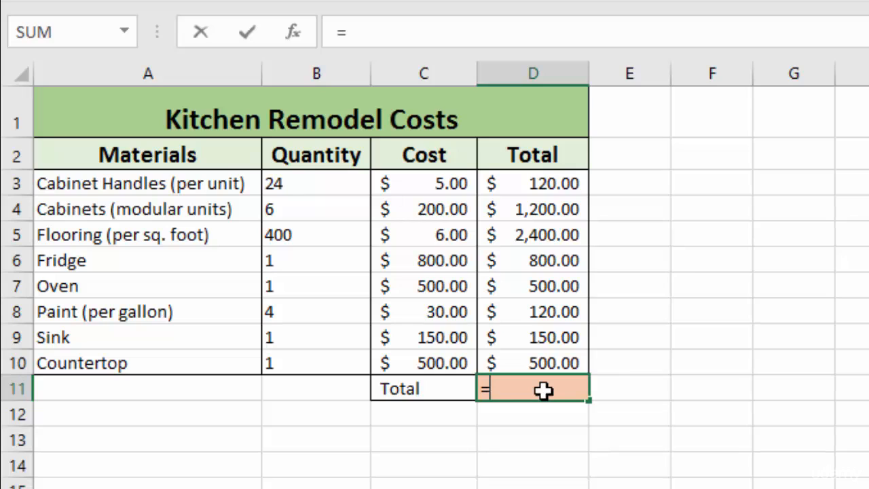
text(SUM)
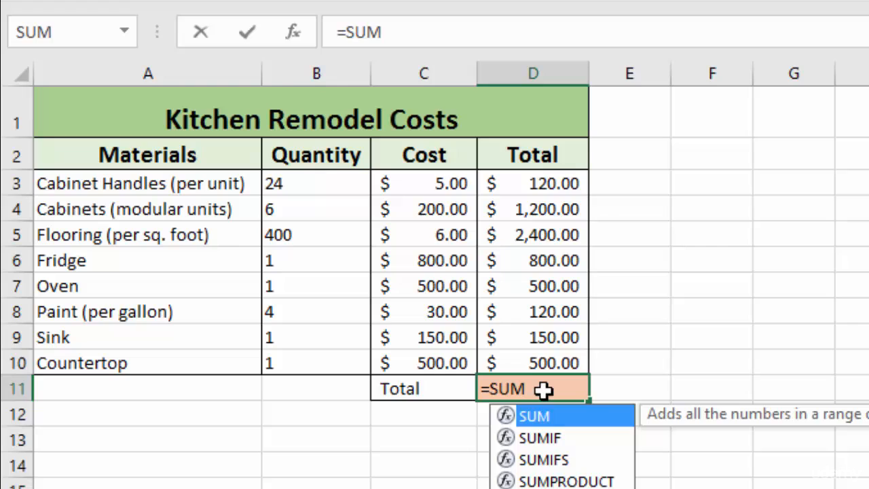
text(()
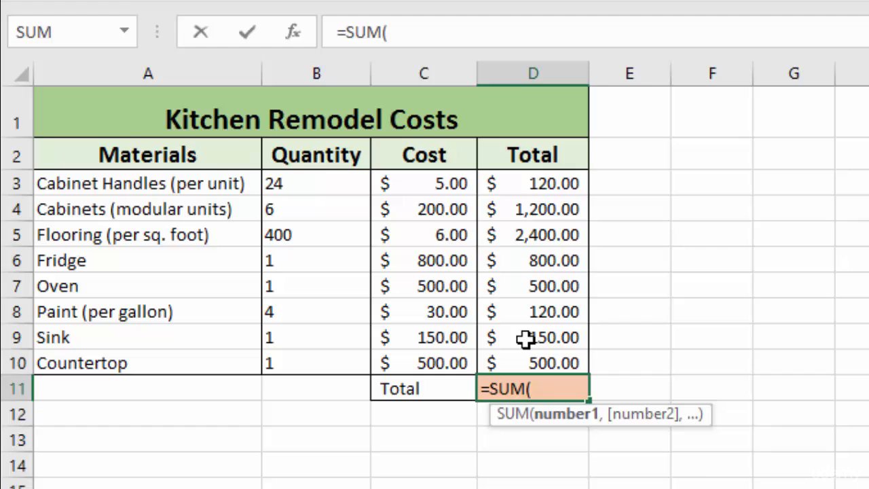
click(533, 182)
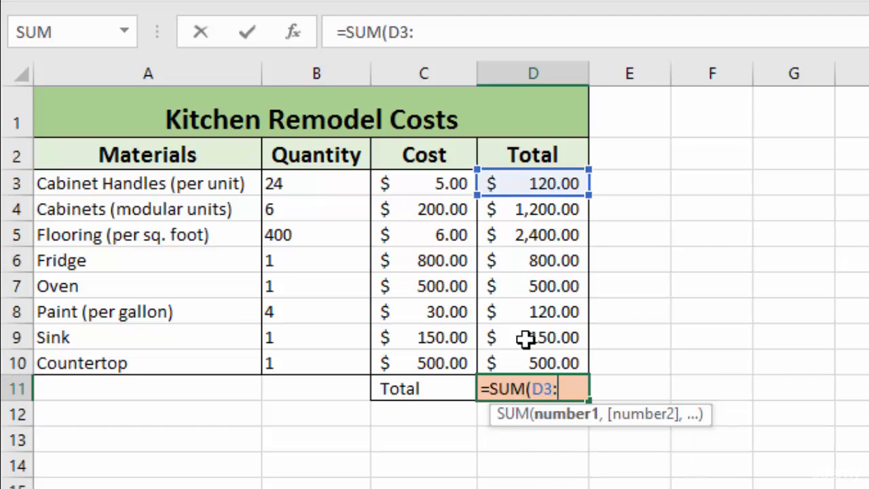
drag(533, 183, 533, 363)
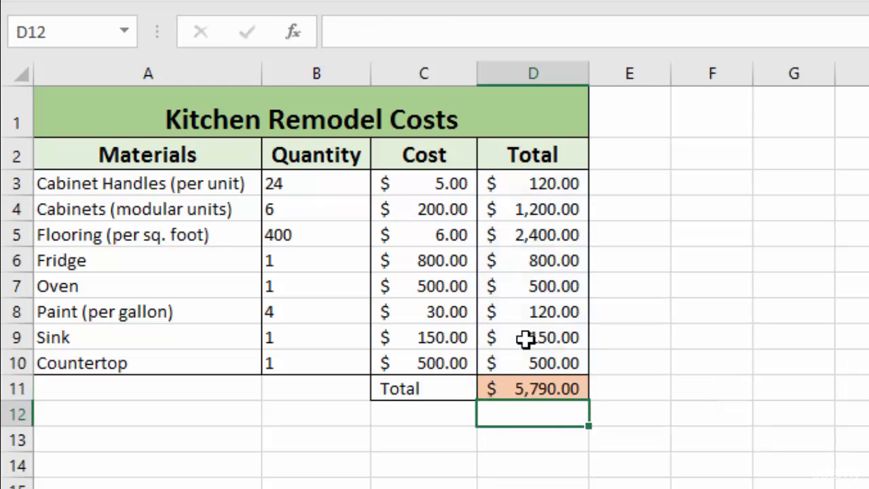
click(532, 387)
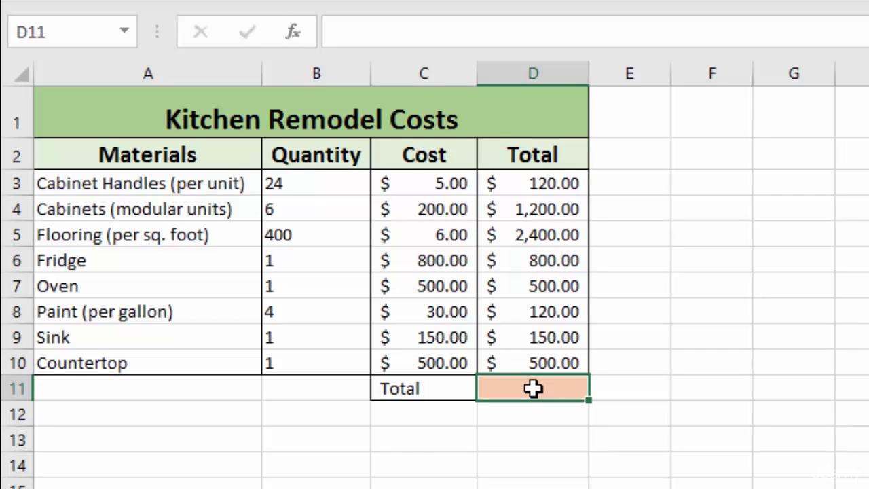
Rebuild the D11 total as SUM(D3:D10) from the Name Box function list, then clear it
text(=)
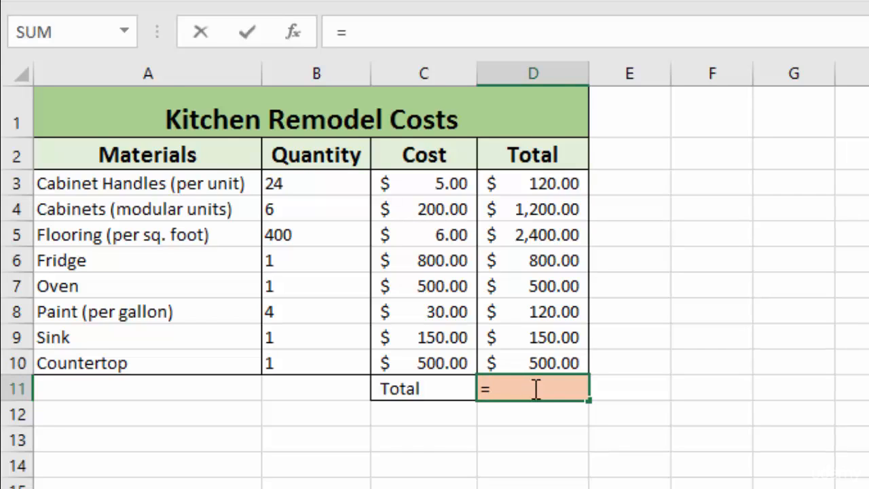
click(124, 31)
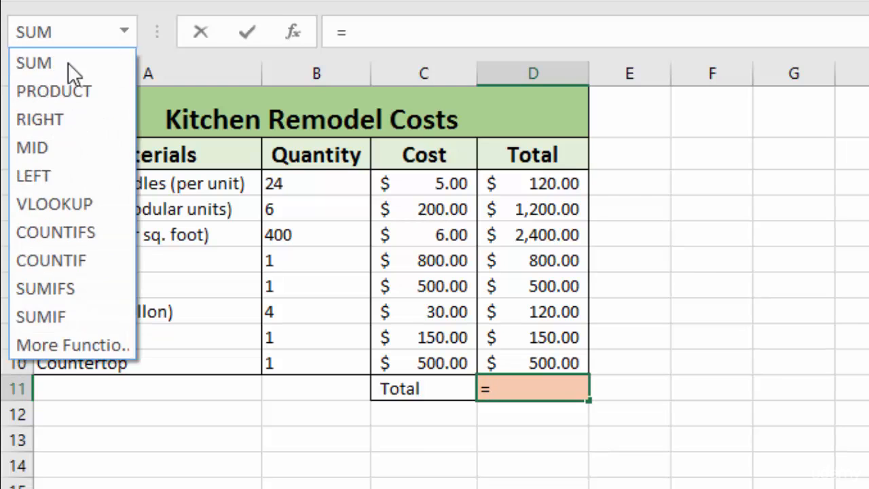
click(33, 63)
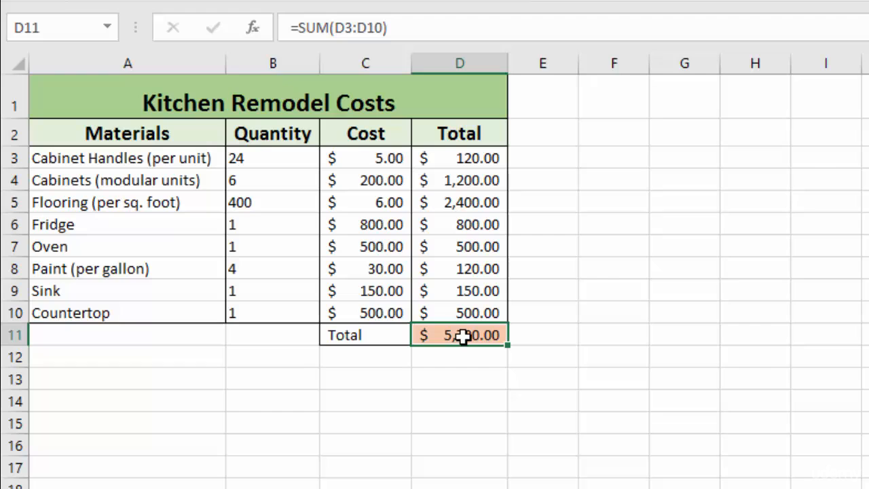
key(Delete)
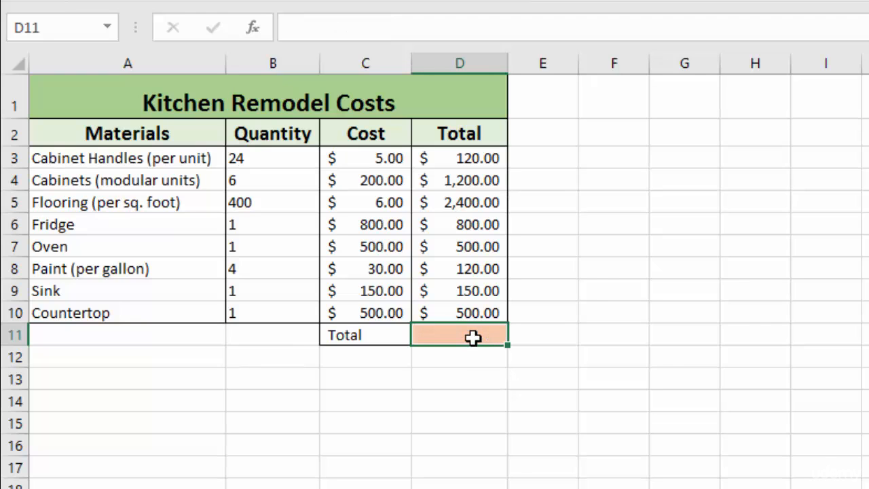
Type =SUM in D11 and drag from D3 to D10 to insert the range reference
text(=)
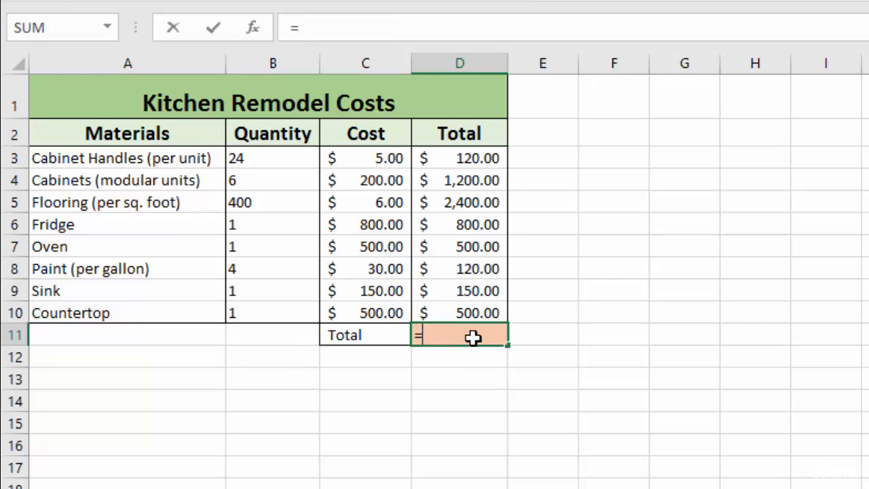
text(SUM()
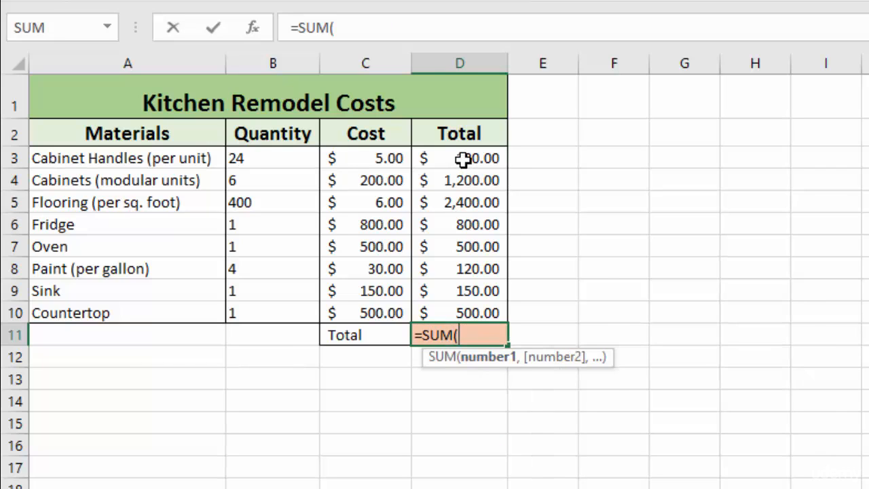
click(459, 158)
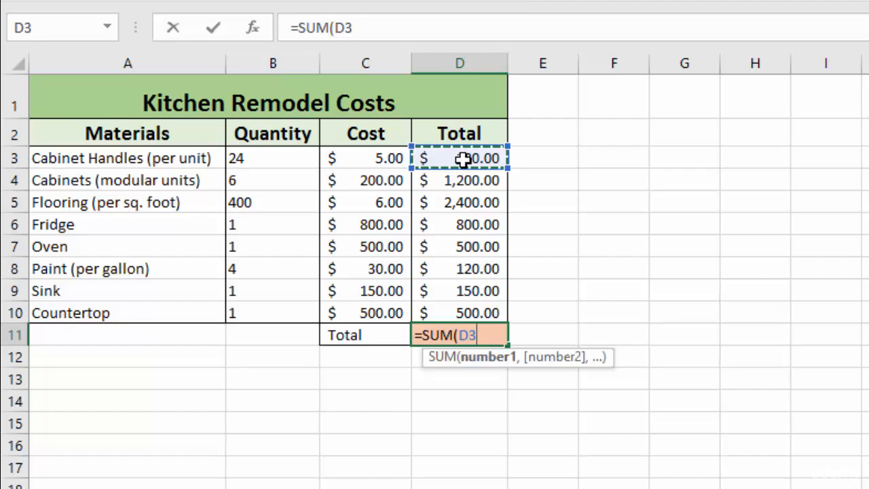
drag(460, 158, 459, 312)
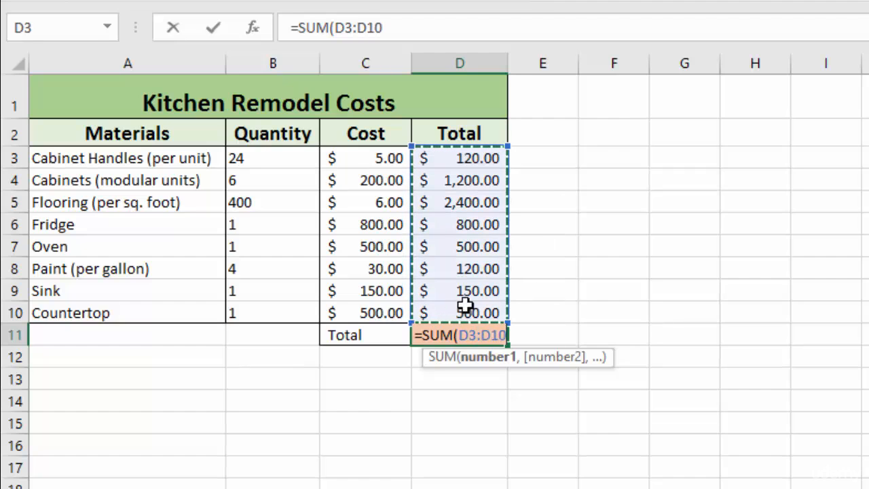
mouse_move(508, 343)
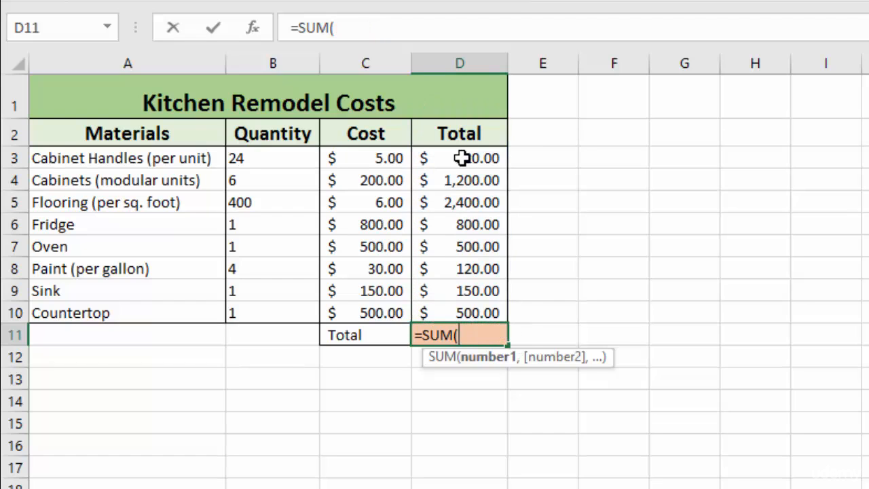
Reference D3, then add the non-adjacent range D6:D10 to the SUM formula
drag(459, 158, 460, 180)
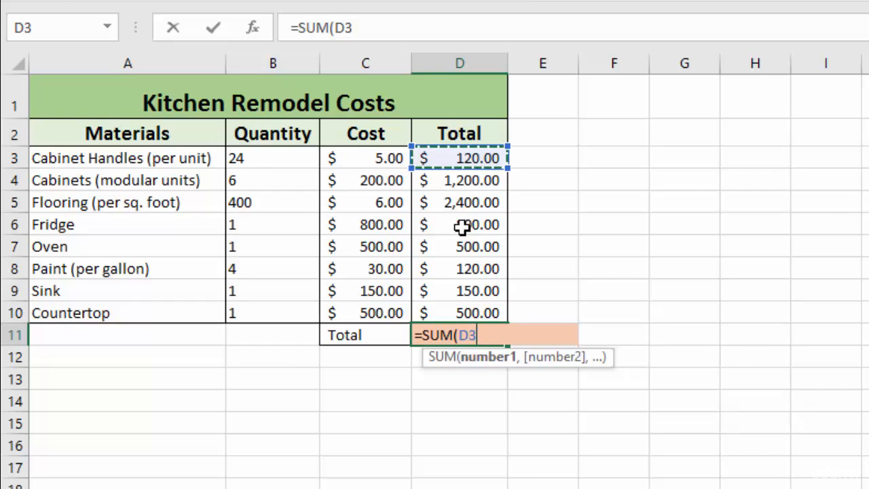
drag(460, 224, 460, 312)
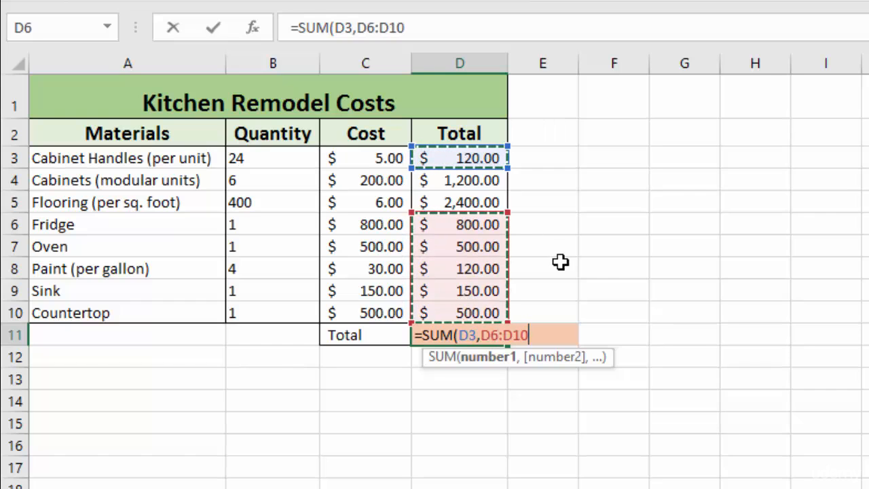
mouse_move(475, 366)
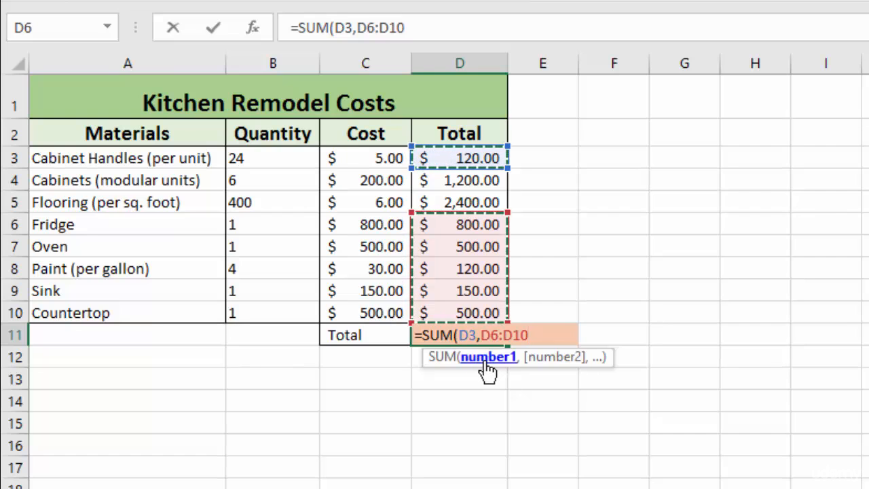
mouse_move(476, 161)
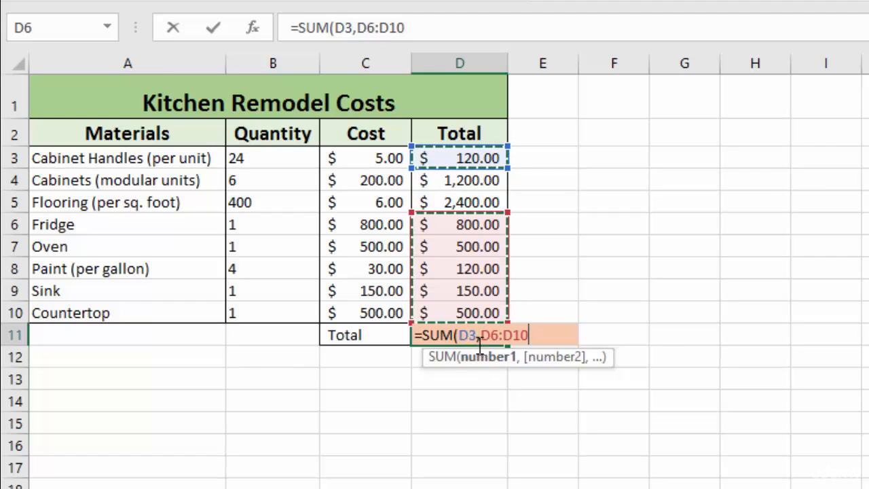
mouse_move(528, 278)
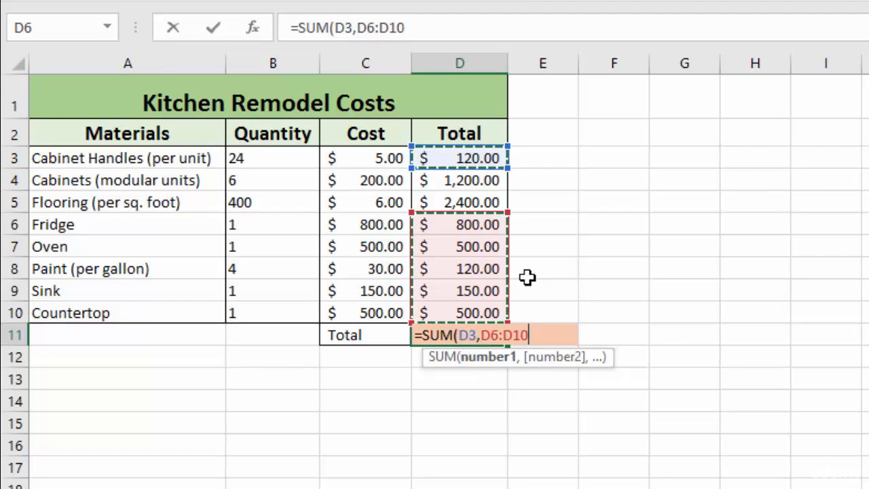
mouse_move(494, 303)
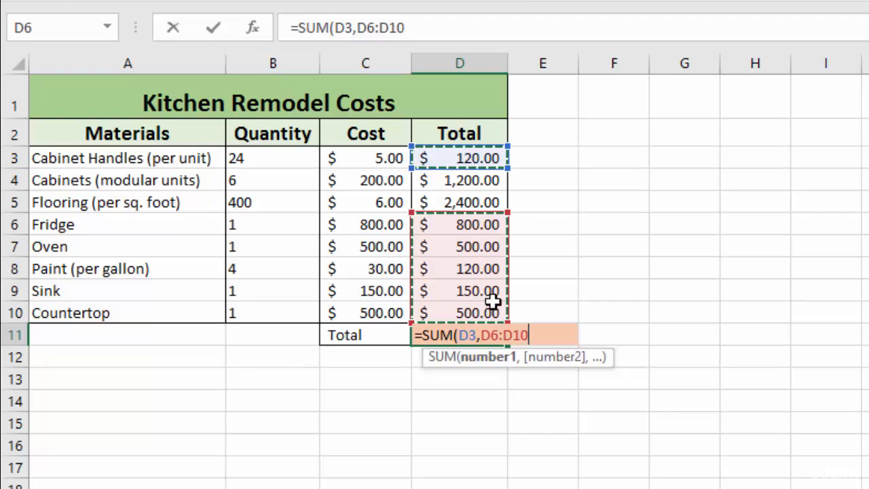
mouse_move(492, 169)
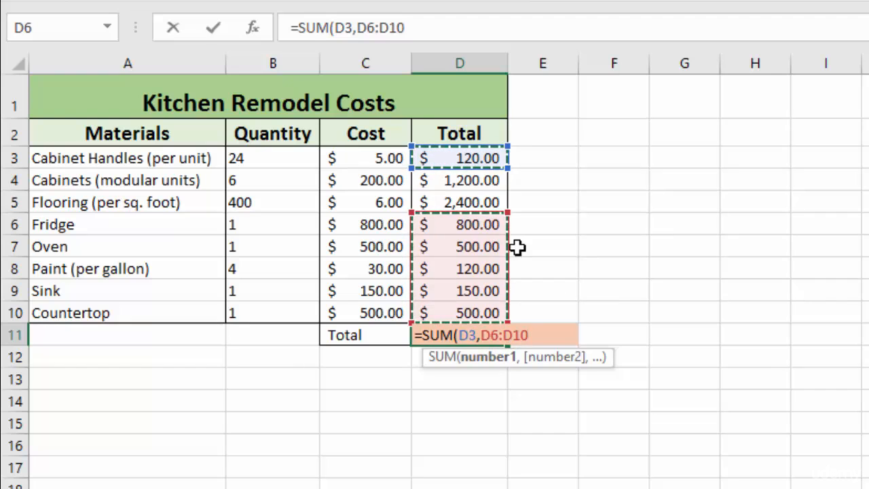
mouse_move(521, 190)
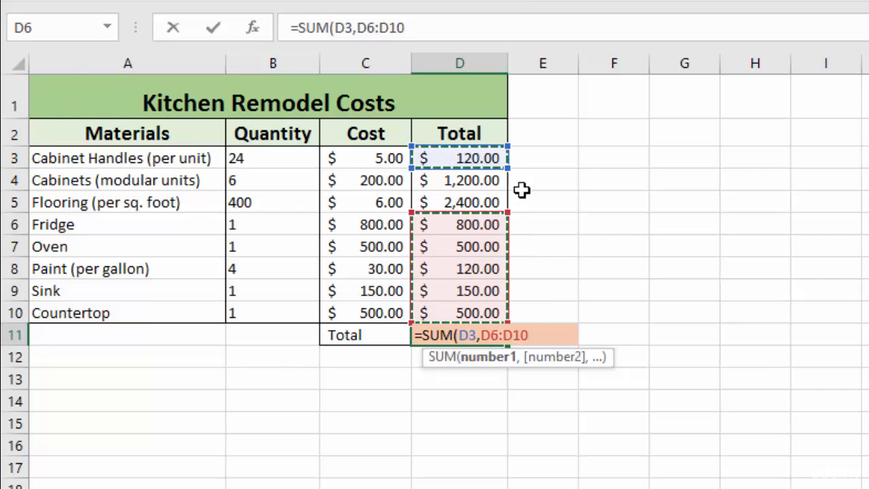
mouse_move(546, 216)
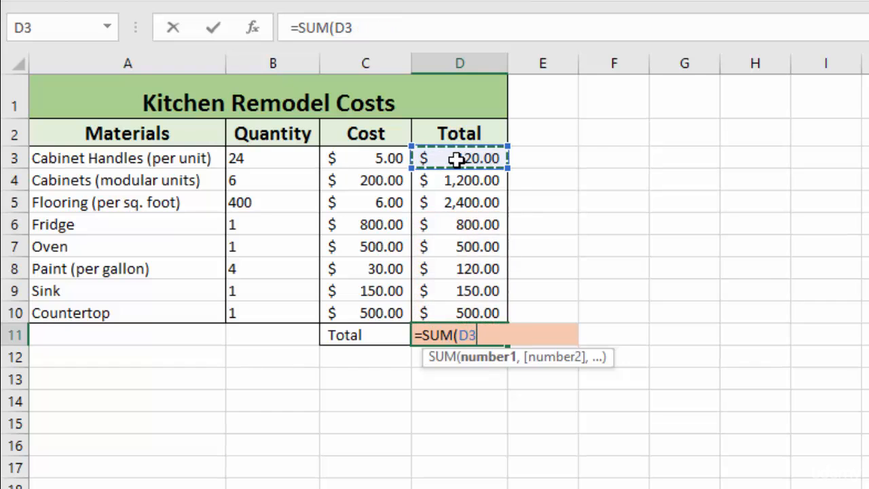
Drag from D3 down to D10, then remove the references, leaving only =SUM(
drag(459, 159, 460, 202)
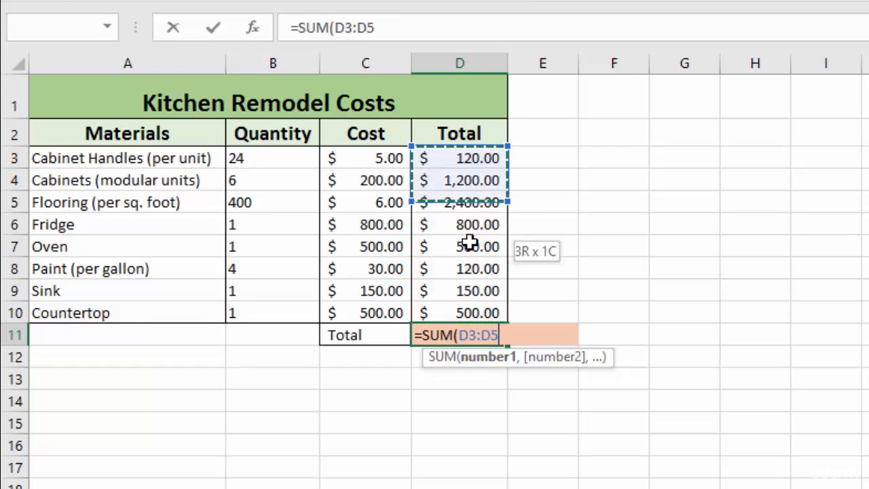
drag(471, 202, 471, 313)
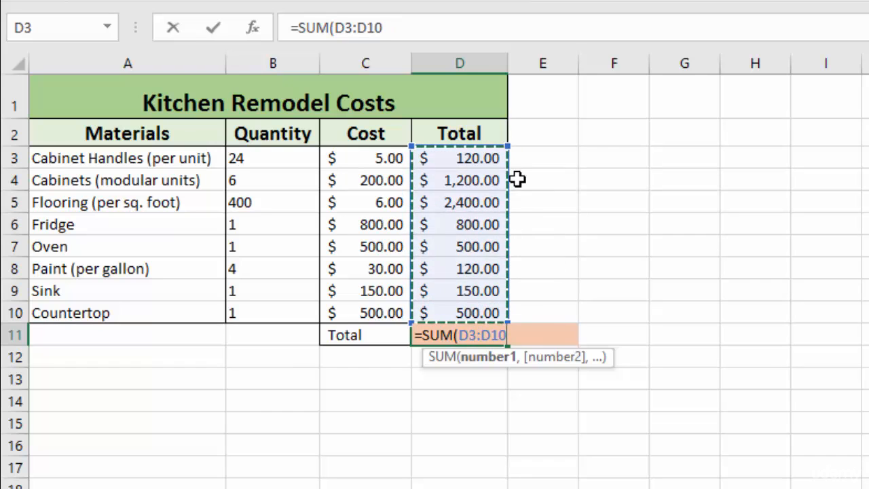
mouse_move(612, 157)
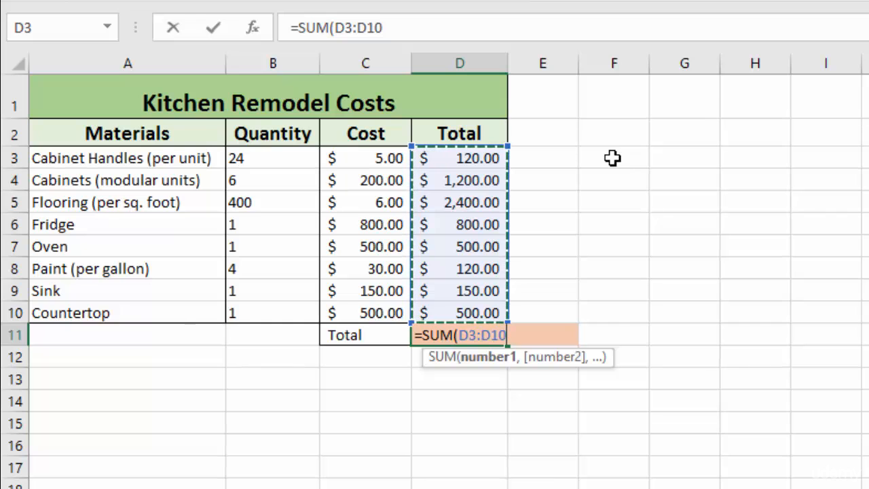
drag(613, 158, 613, 312)
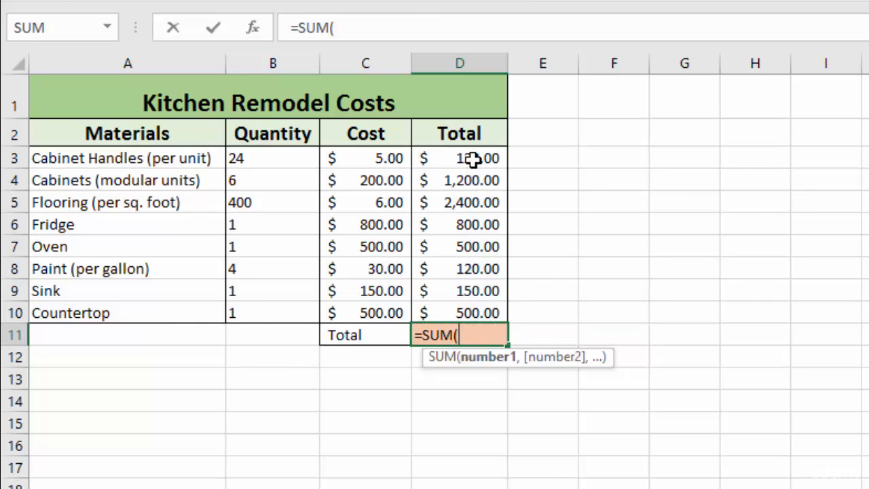
Reference D3, extend with Ctrl+Shift+Down, then trim back to D3:D10 with Shift+Up
click(459, 158)
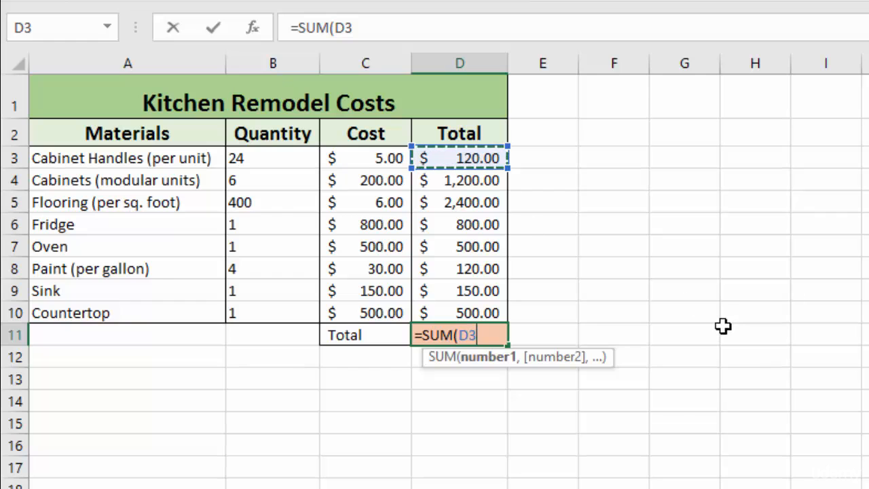
key(ctrl+shift+down)
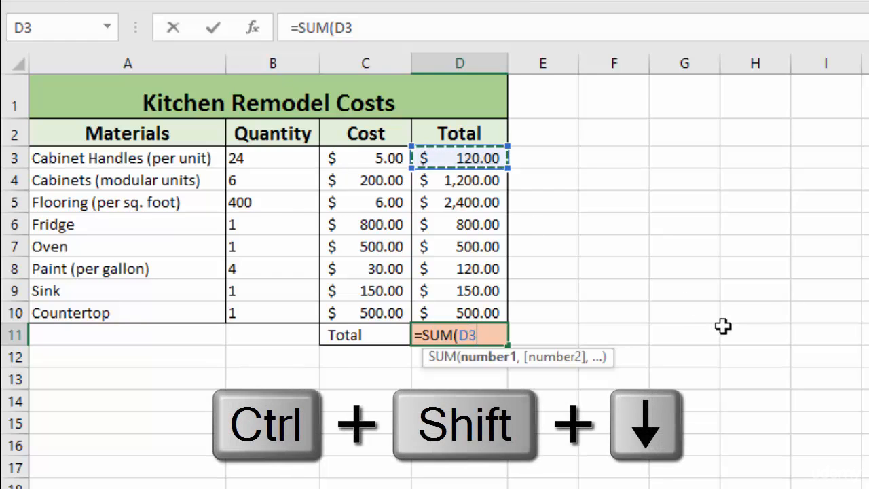
key(ctrl+shift+down)
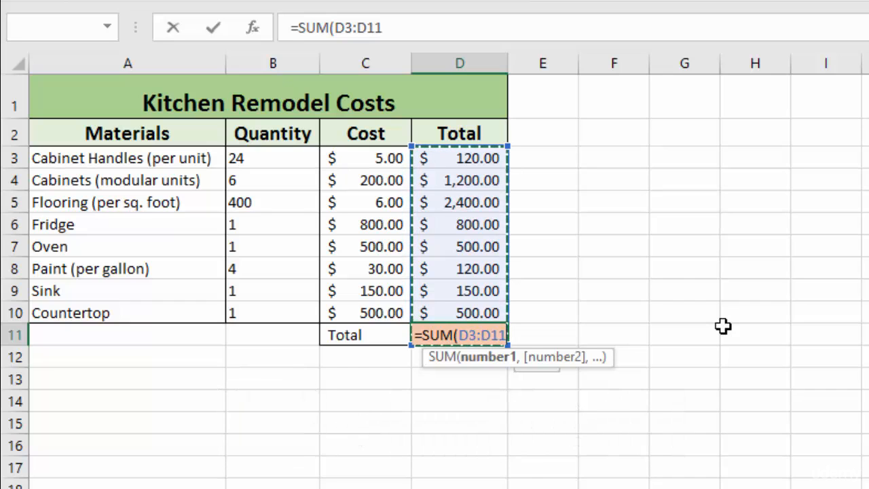
key(shift+up)
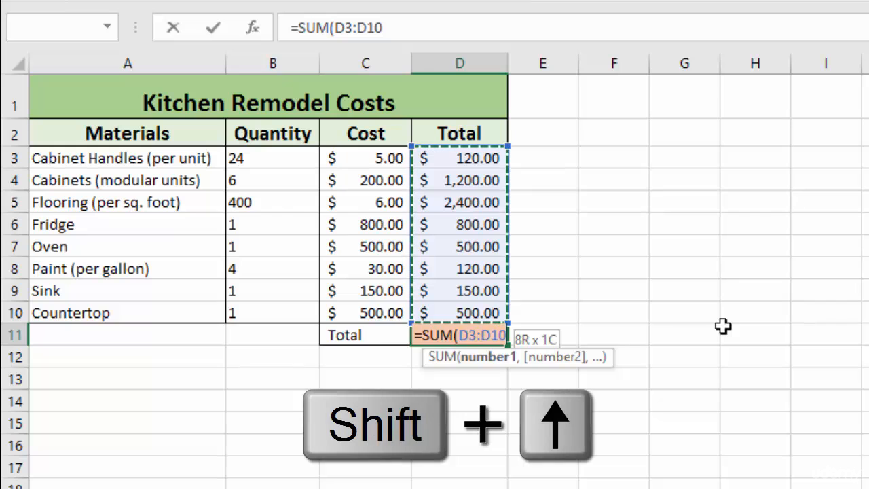